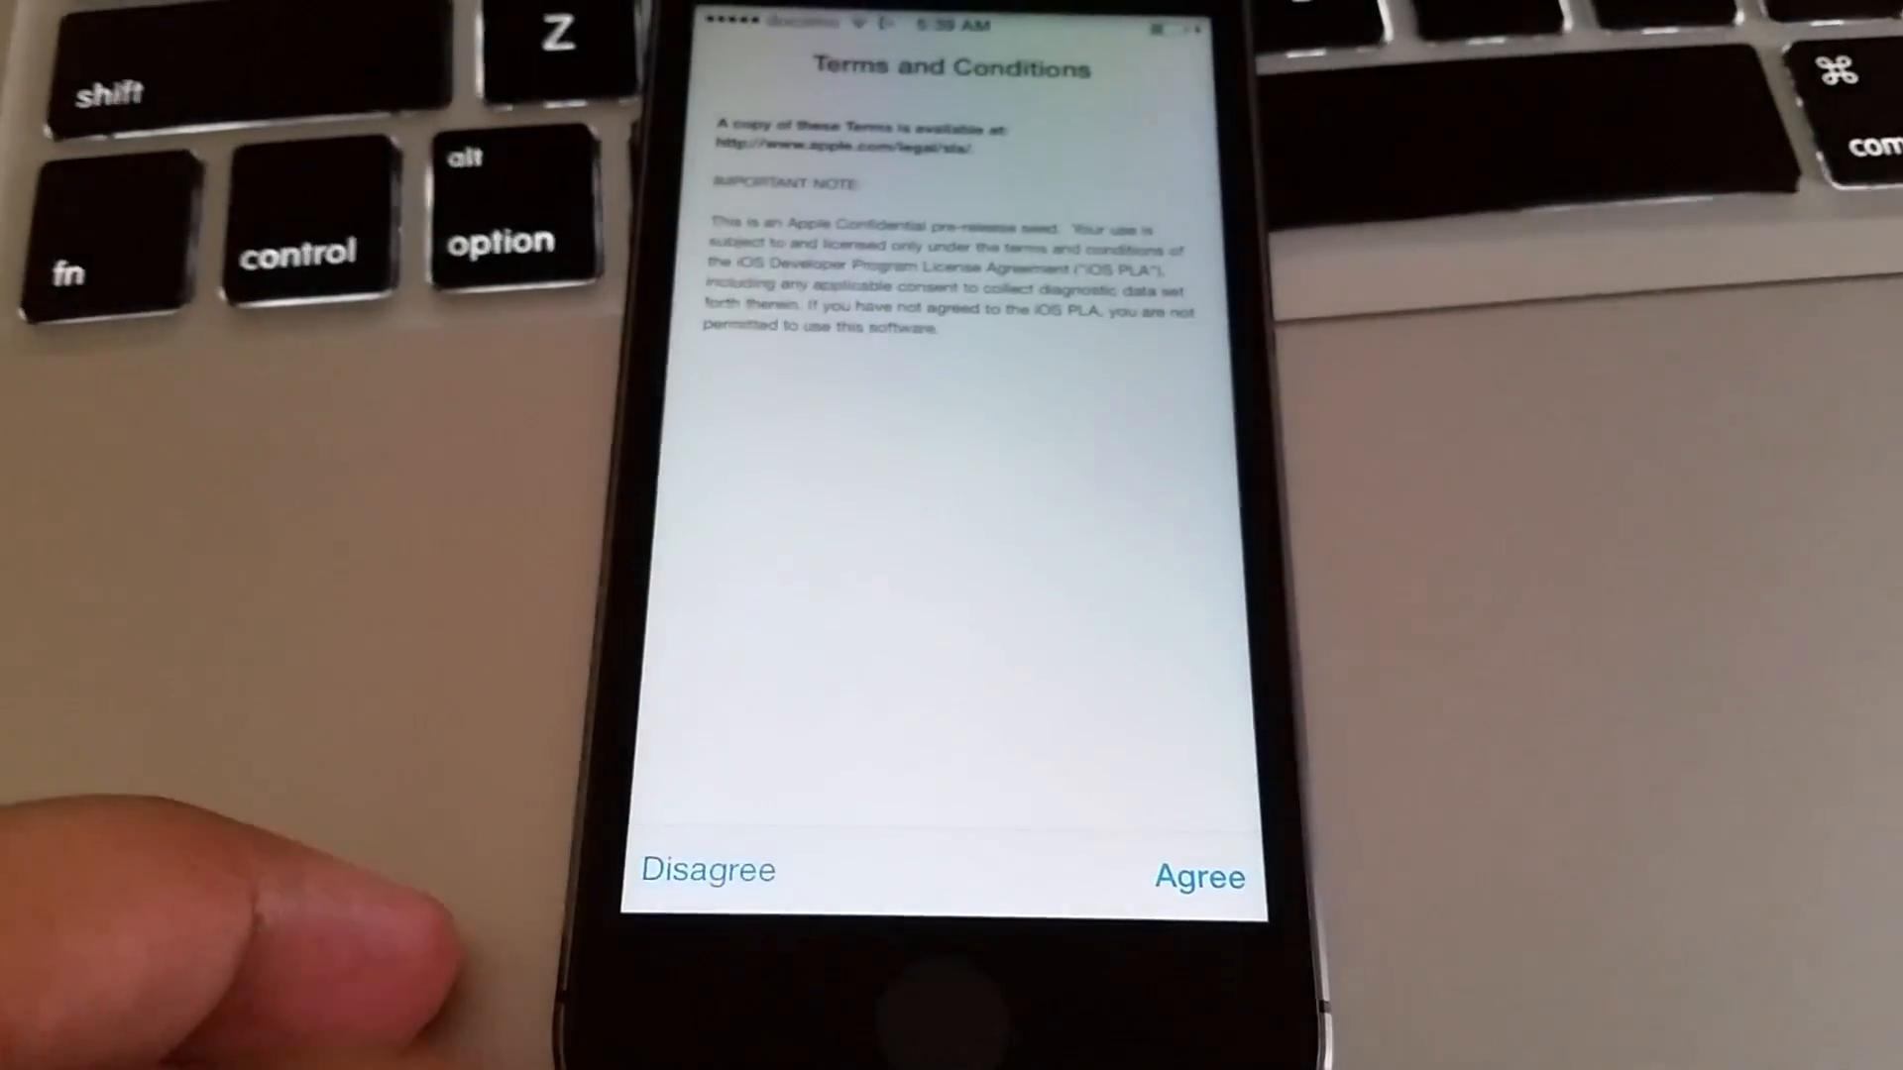
Agree to the iOS 8 pre-release Terms and Conditions
{"action": "left_click", "coordinate": [1199, 877]}
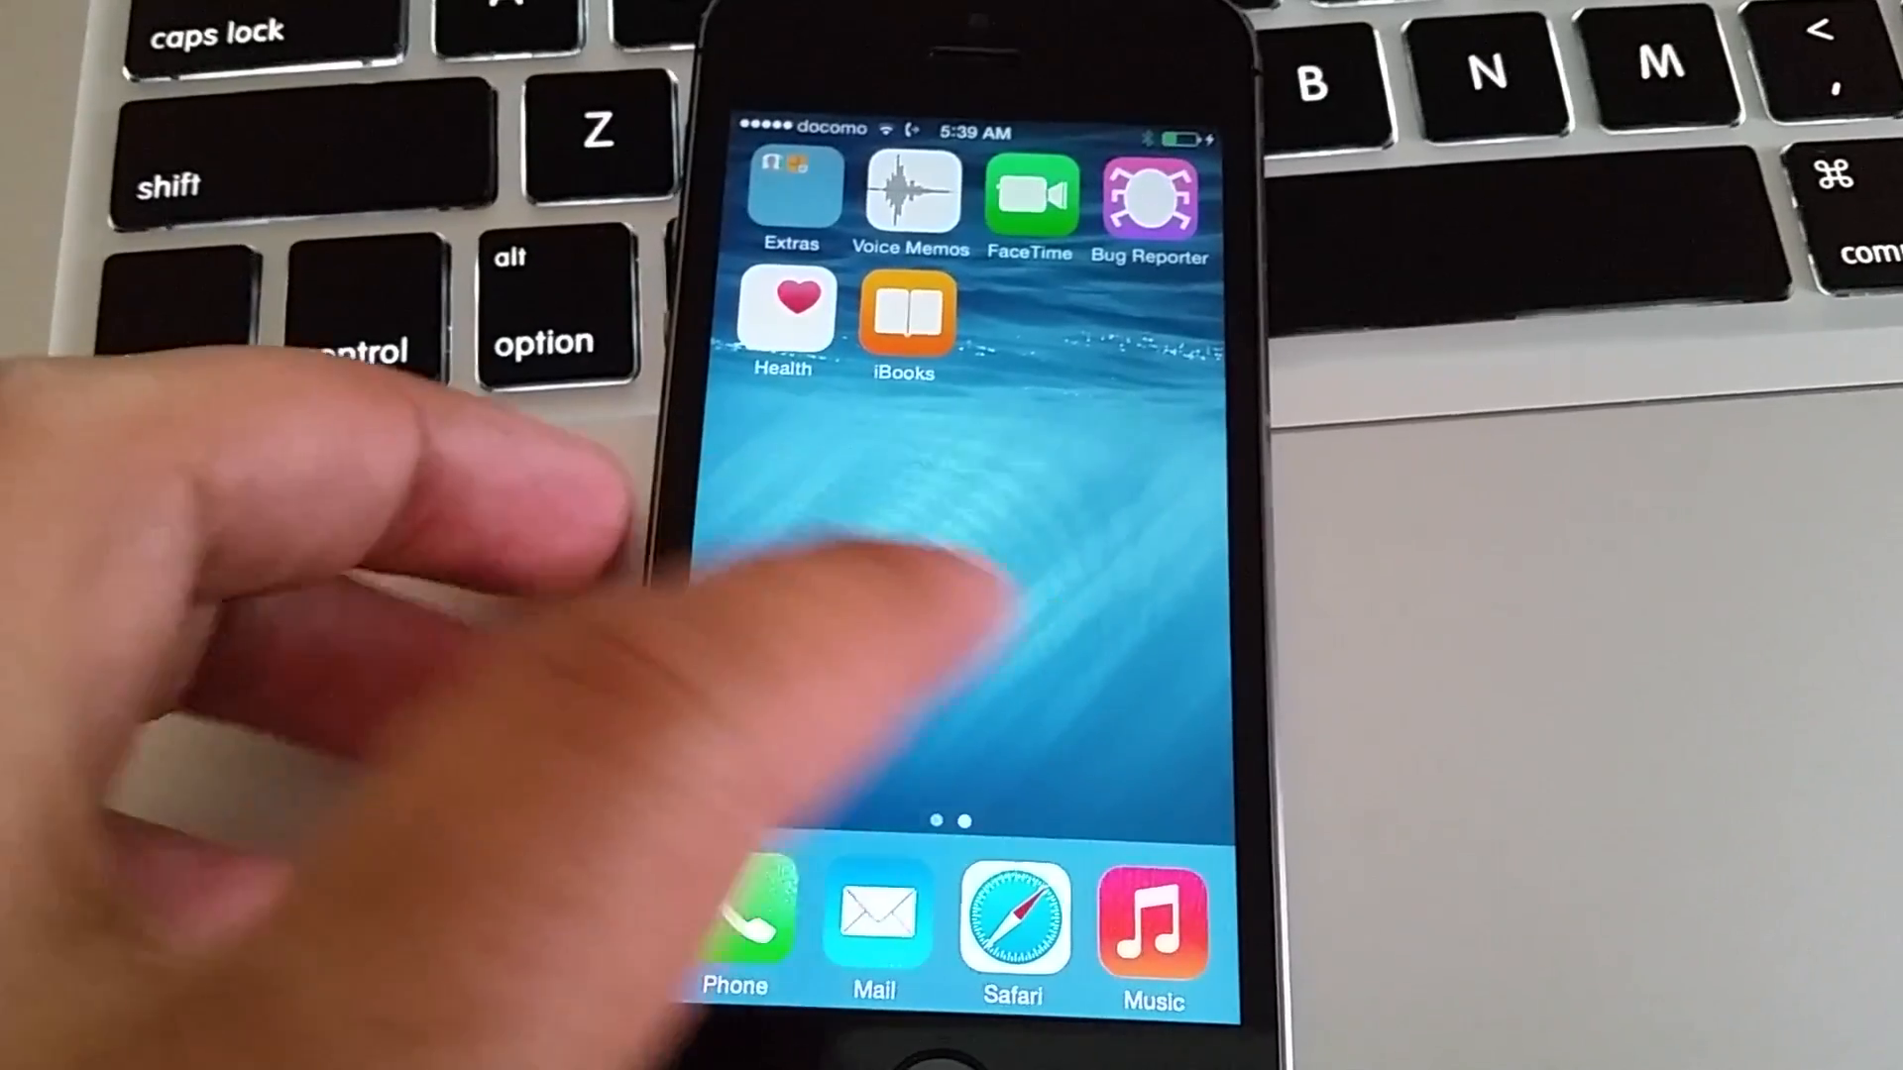
Swipe across the home screen pages to reach Health, iBooks and Bug Reporter
{"action": "scroll", "scroll_direction": "left", "scroll_amount": 3}
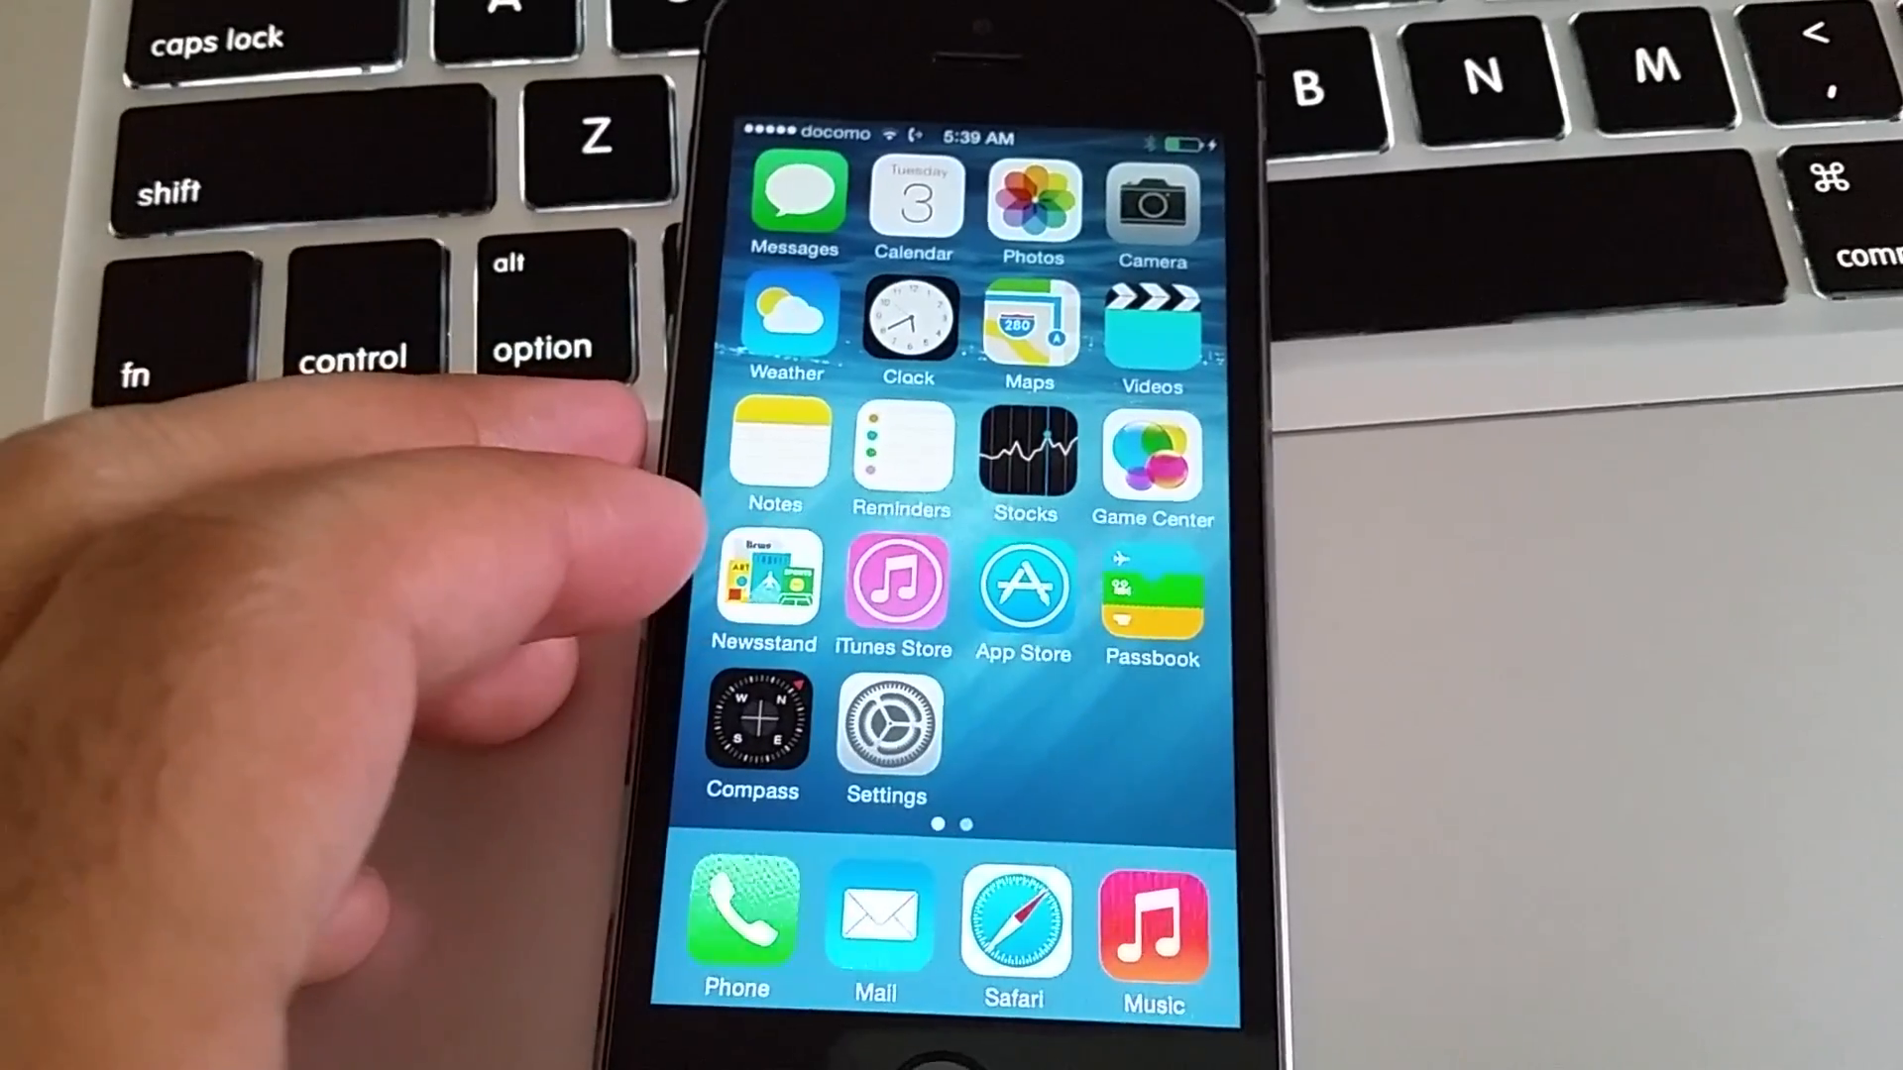
{"action": "scroll", "scroll_direction": "left", "scroll_amount": 3}
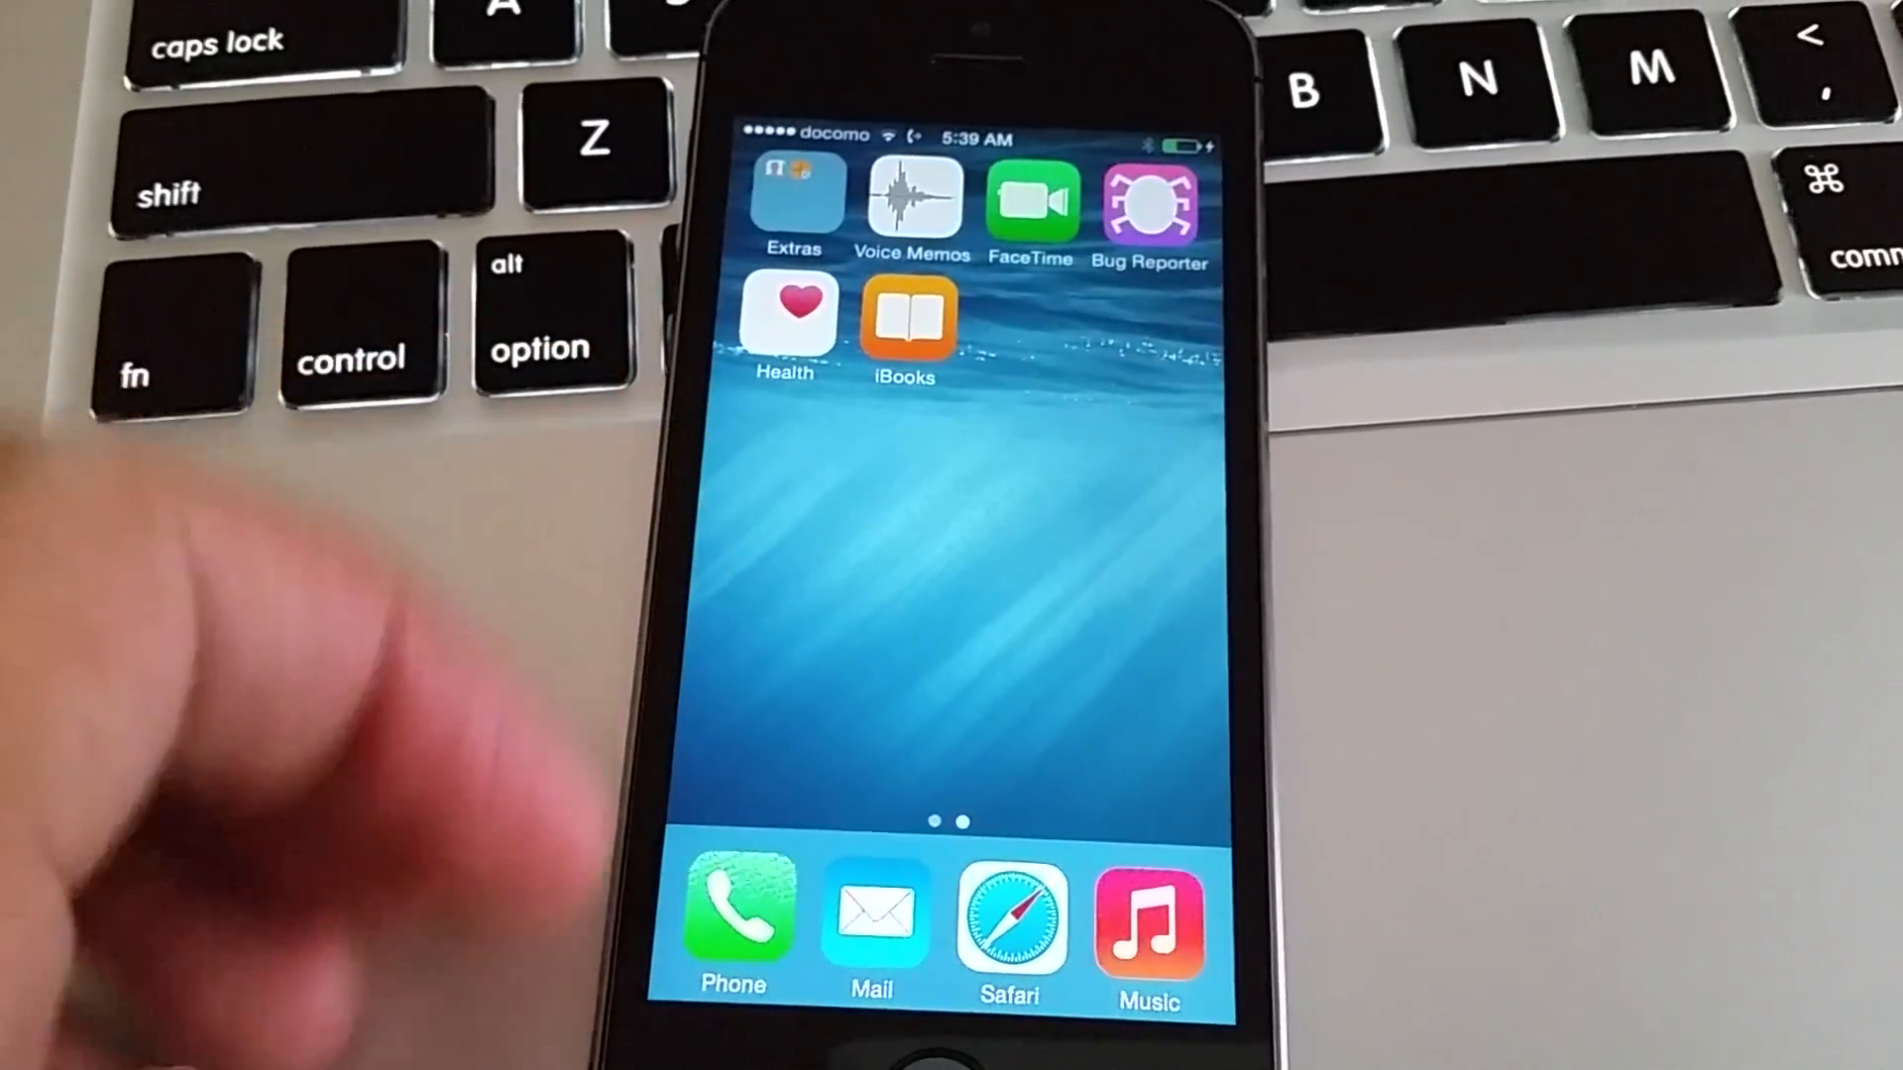